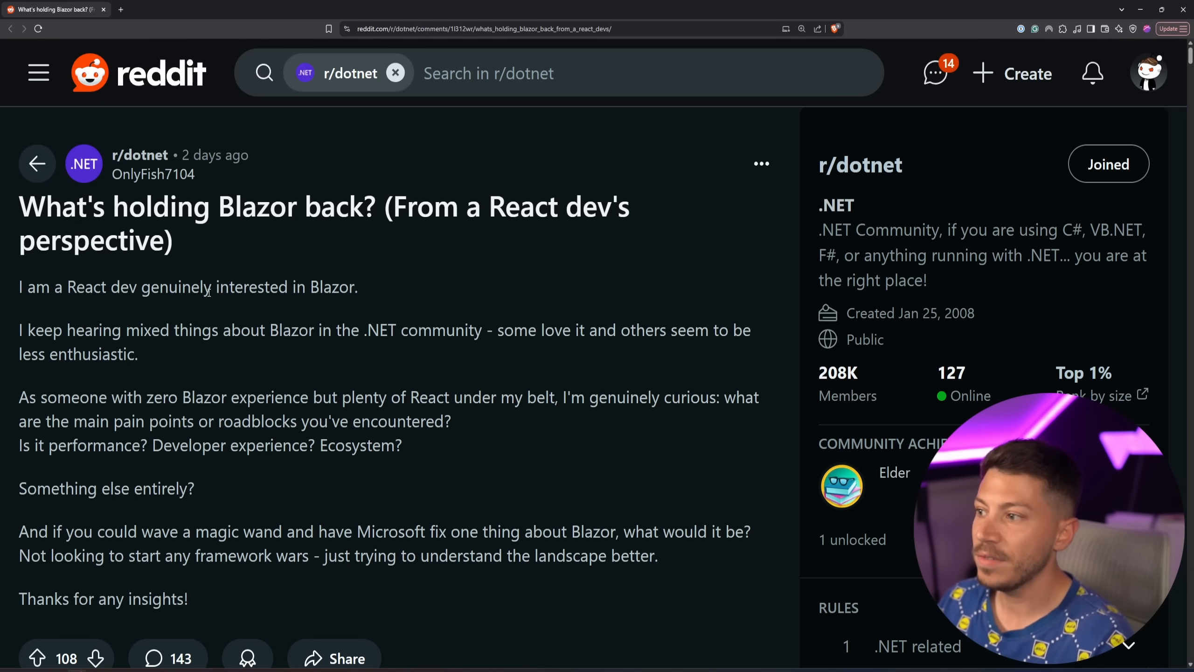
pyautogui.moveTo(370, 282)
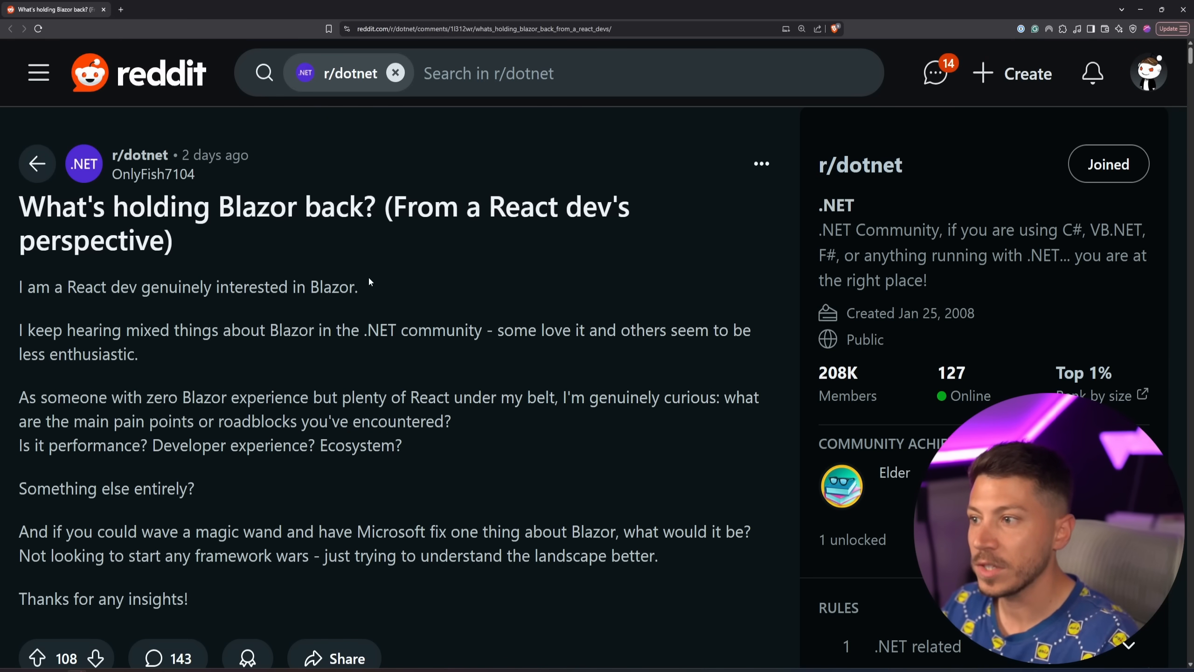
pyautogui.doubleClick(332, 287)
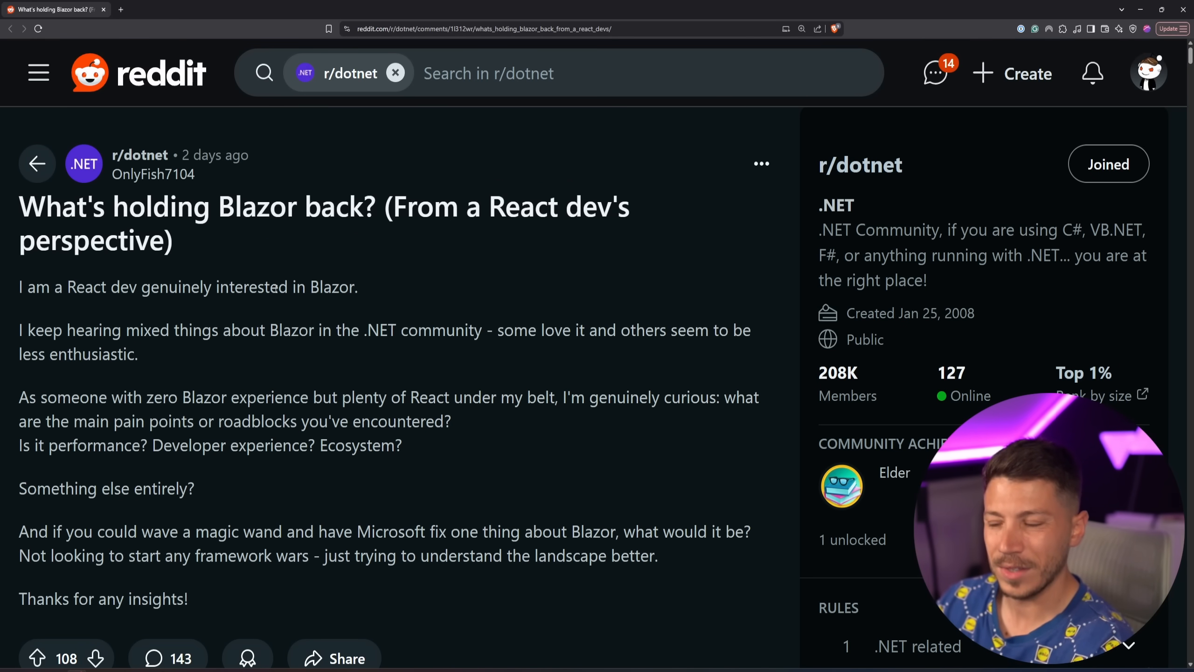
pyautogui.scroll(-3)
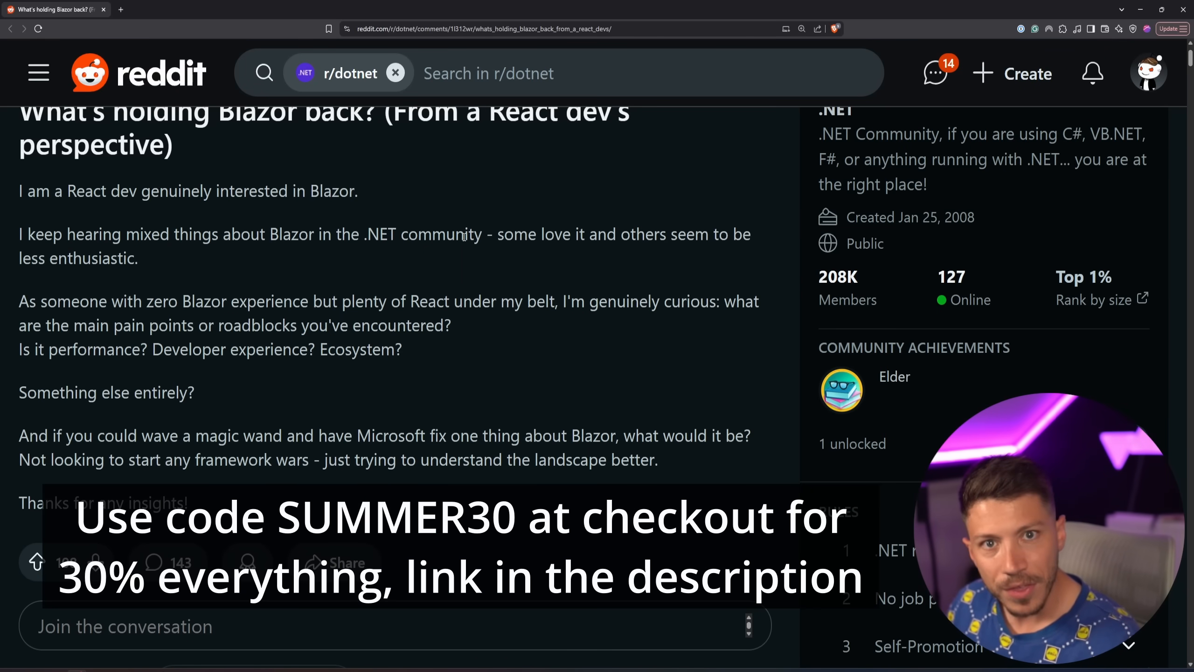
pyautogui.moveTo(286, 280)
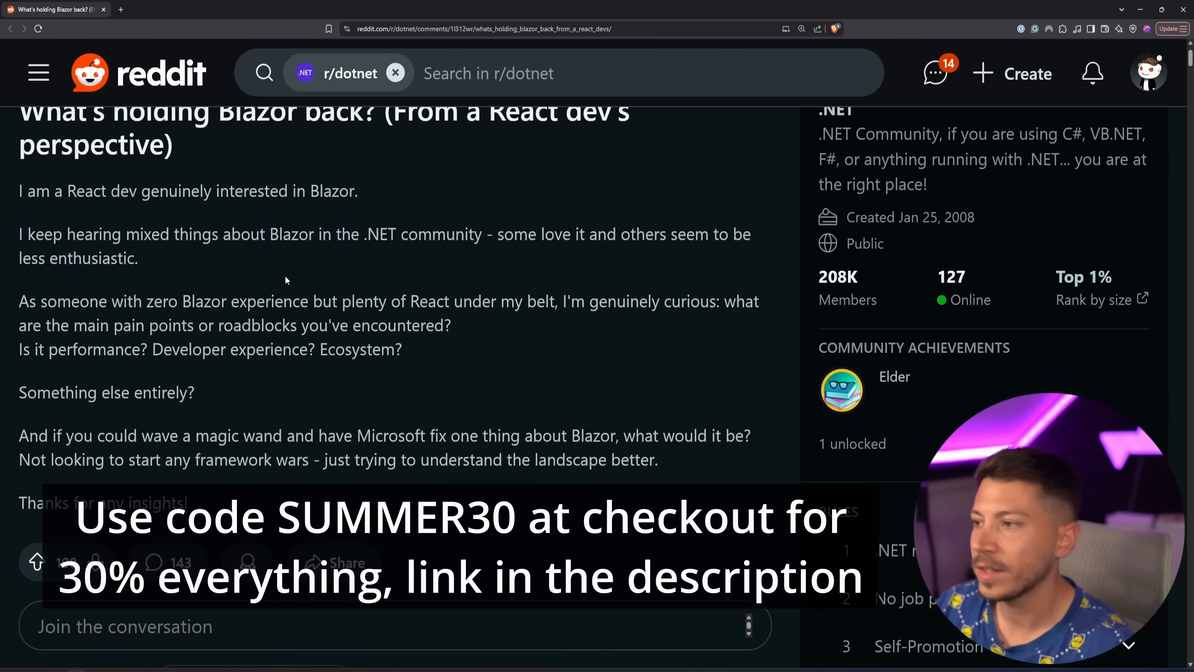
pyautogui.scroll(-3)
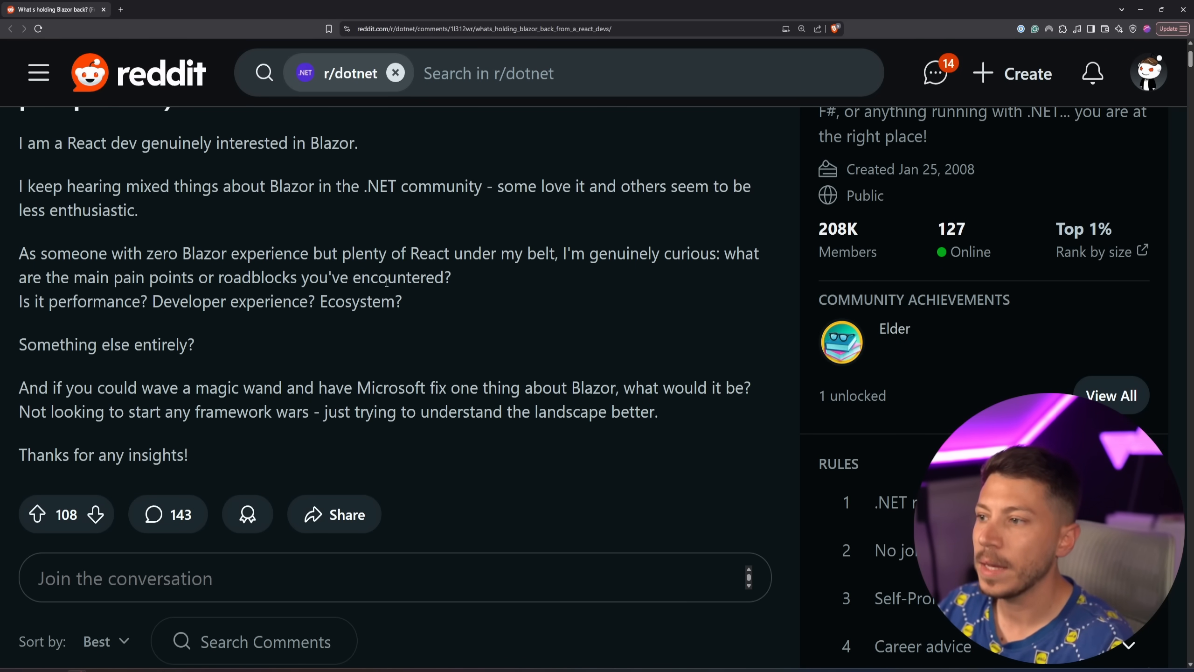
pyautogui.scroll(-3)
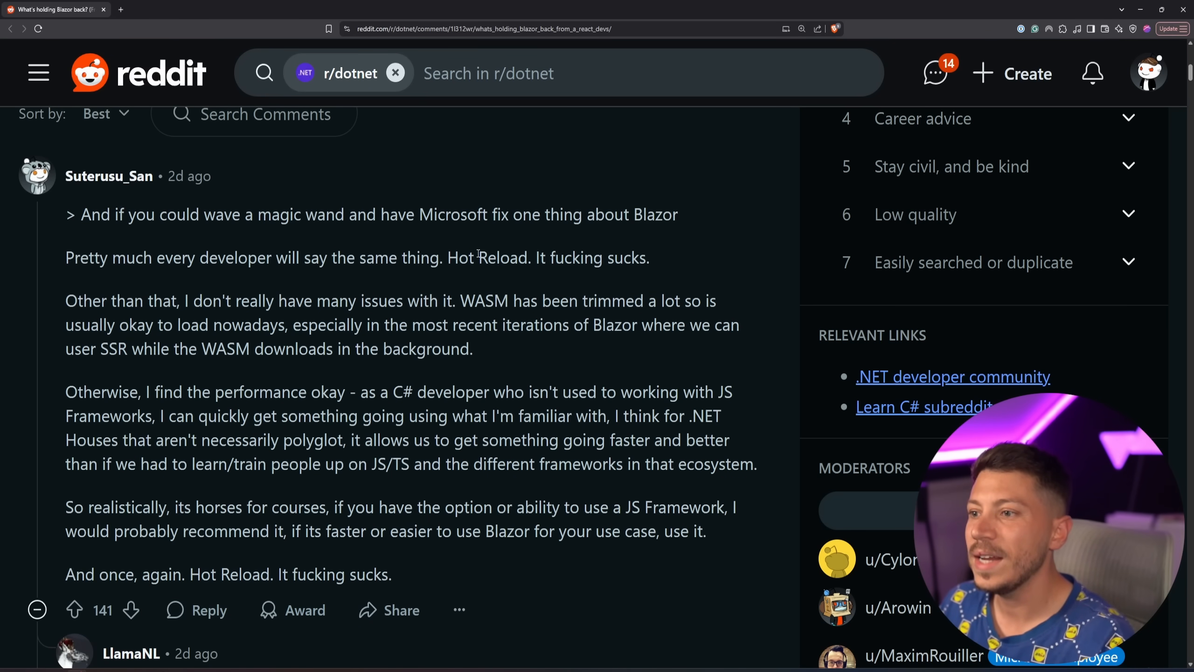
pyautogui.doubleClick(467, 257)
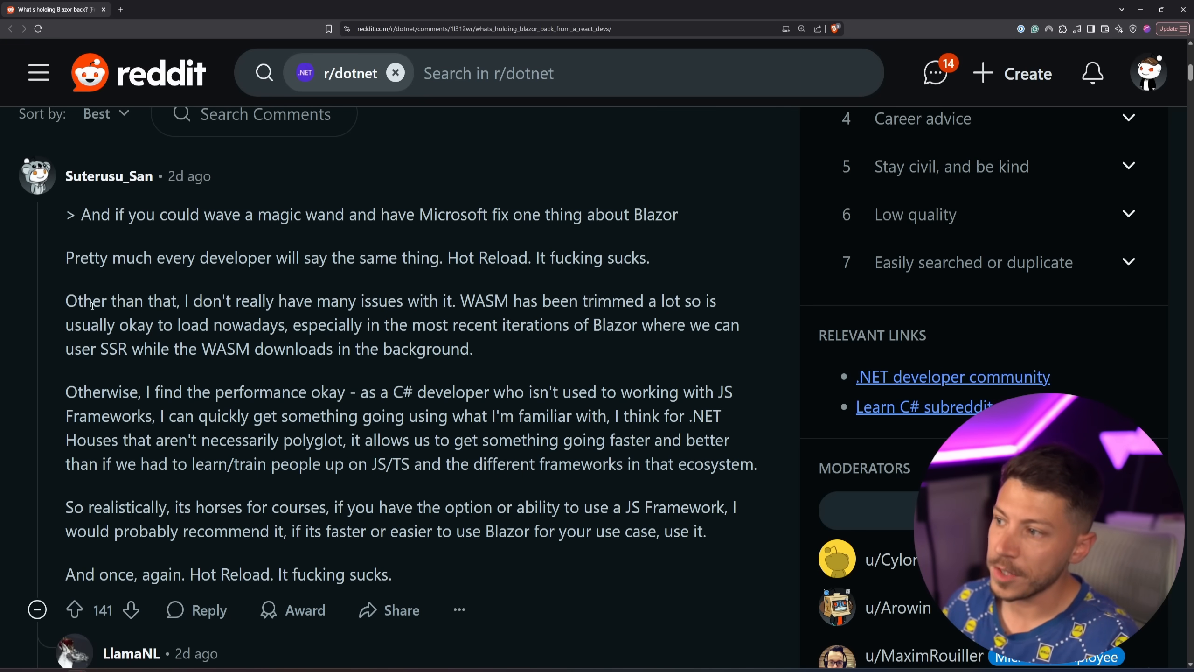
pyautogui.moveTo(65, 300); pyautogui.dragTo(176, 300)
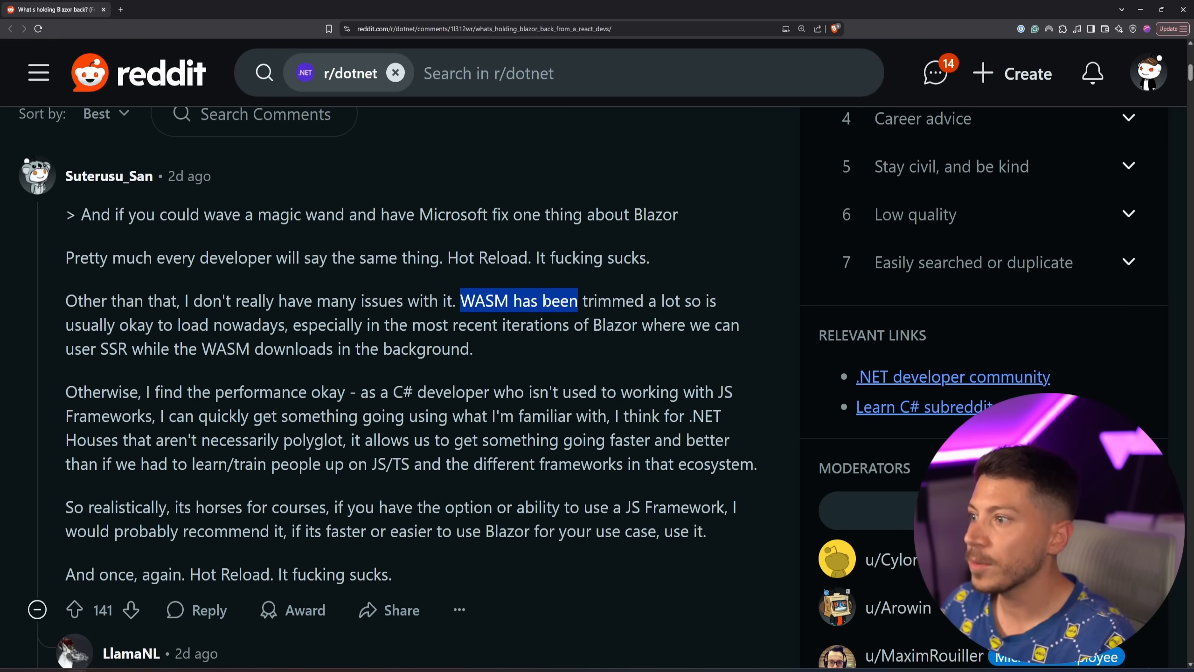
pyautogui.moveTo(555, 341)
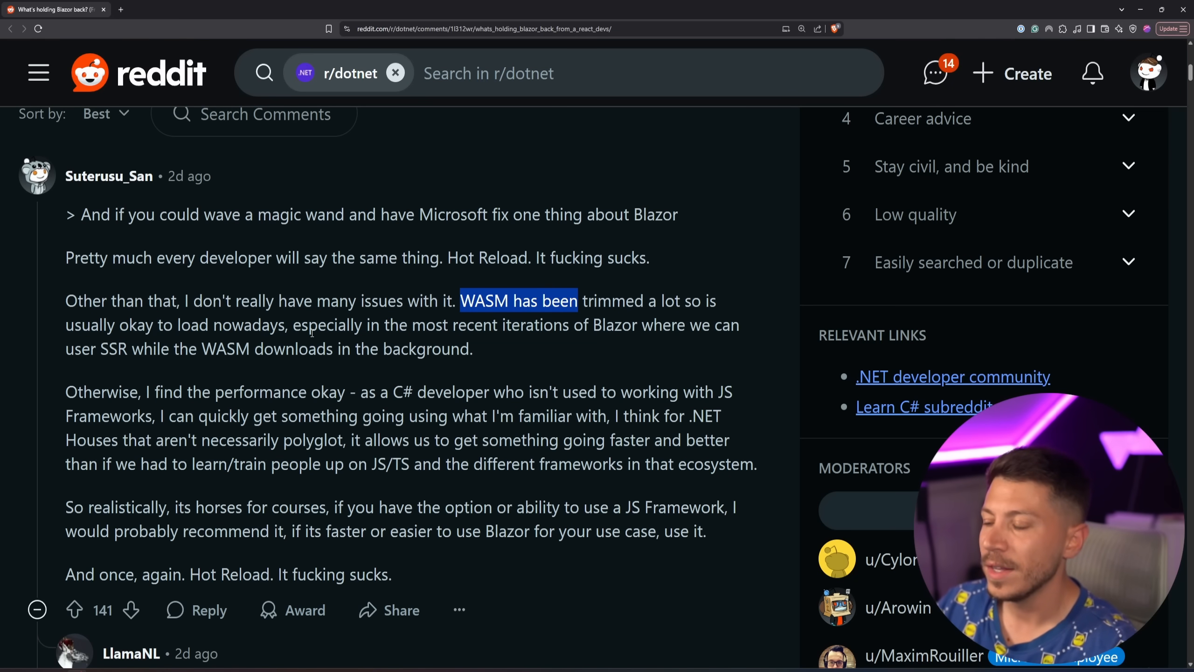
pyautogui.click(296, 381)
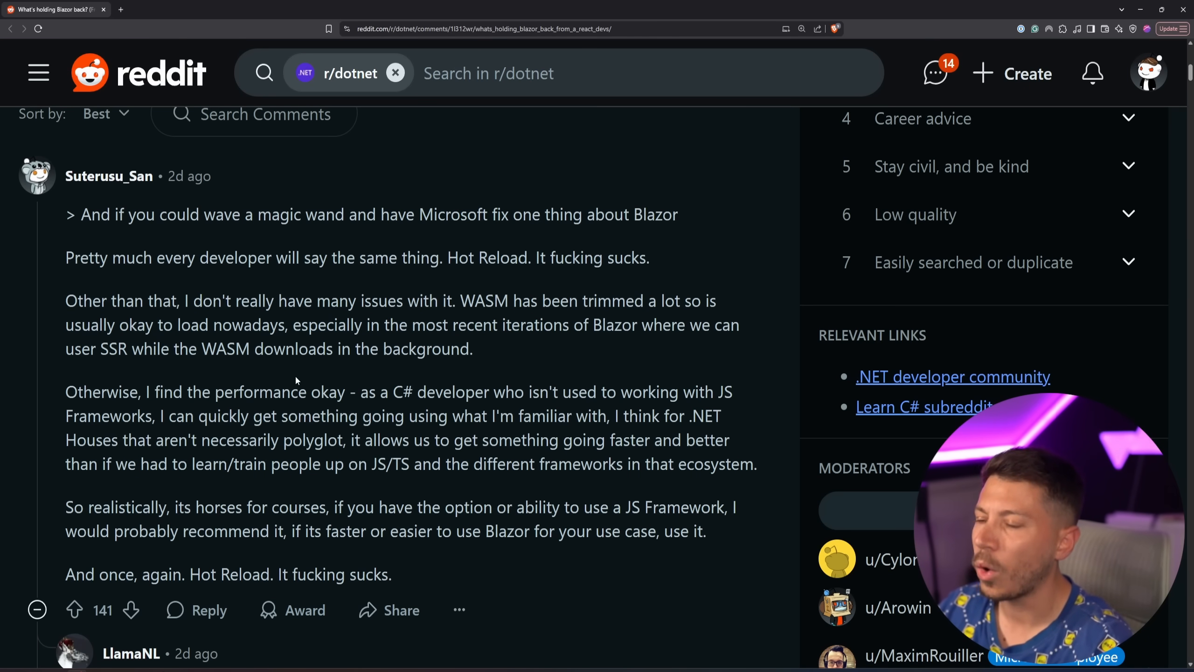
# Scroll past the hot-reload comment to Far-Consideration939's thread on Blazor making development easy.
pyautogui.scroll(-3)
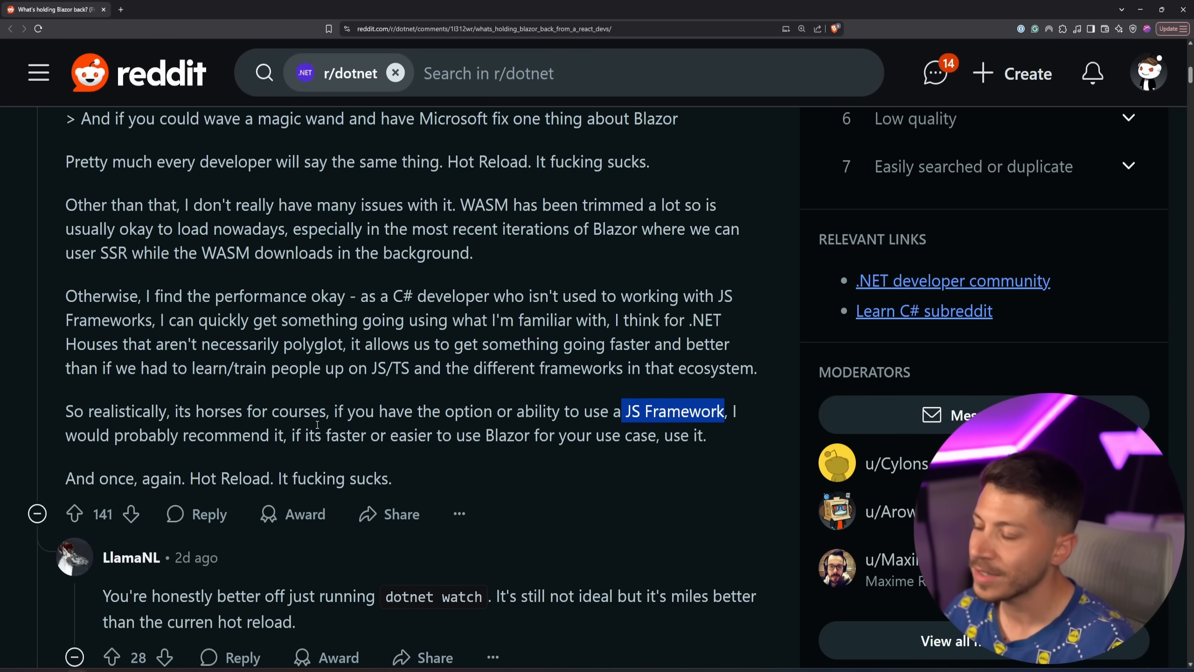
pyautogui.scroll(-3)
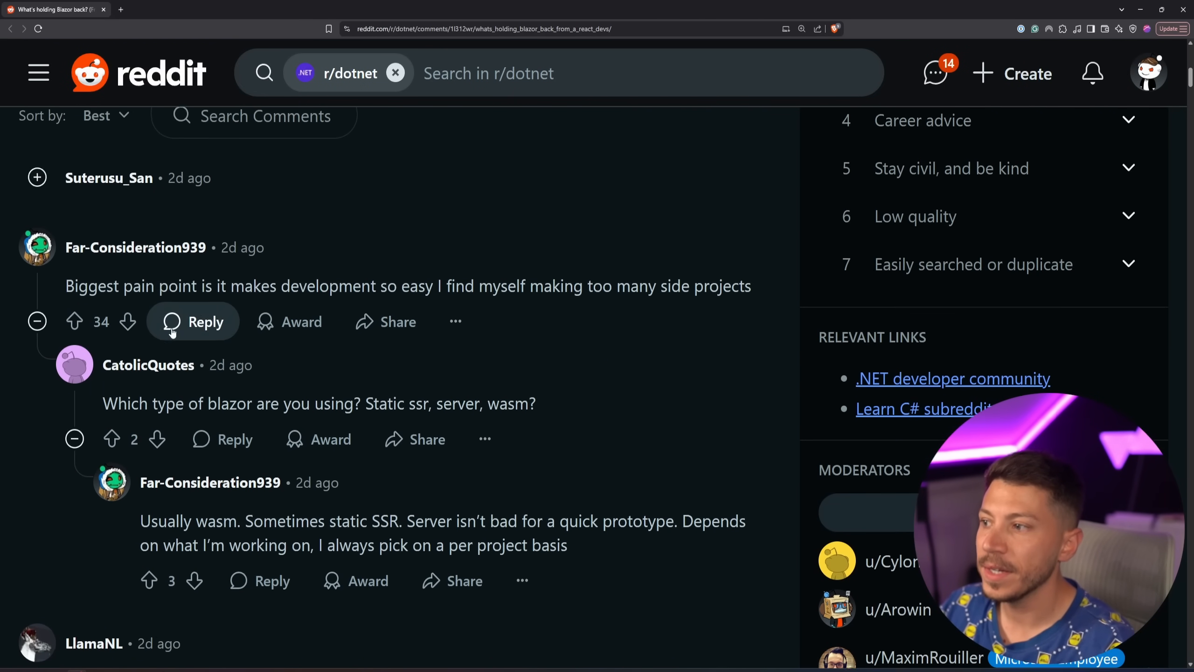
pyautogui.moveTo(66, 236); pyautogui.dragTo(377, 236)
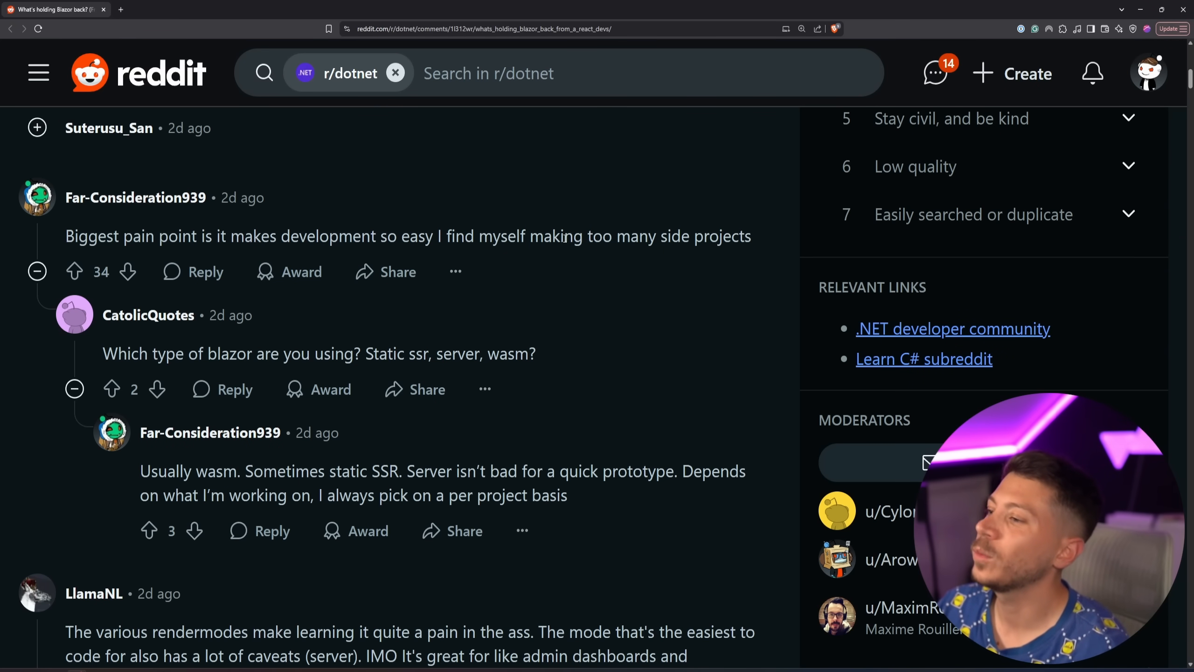
pyautogui.moveTo(410, 223)
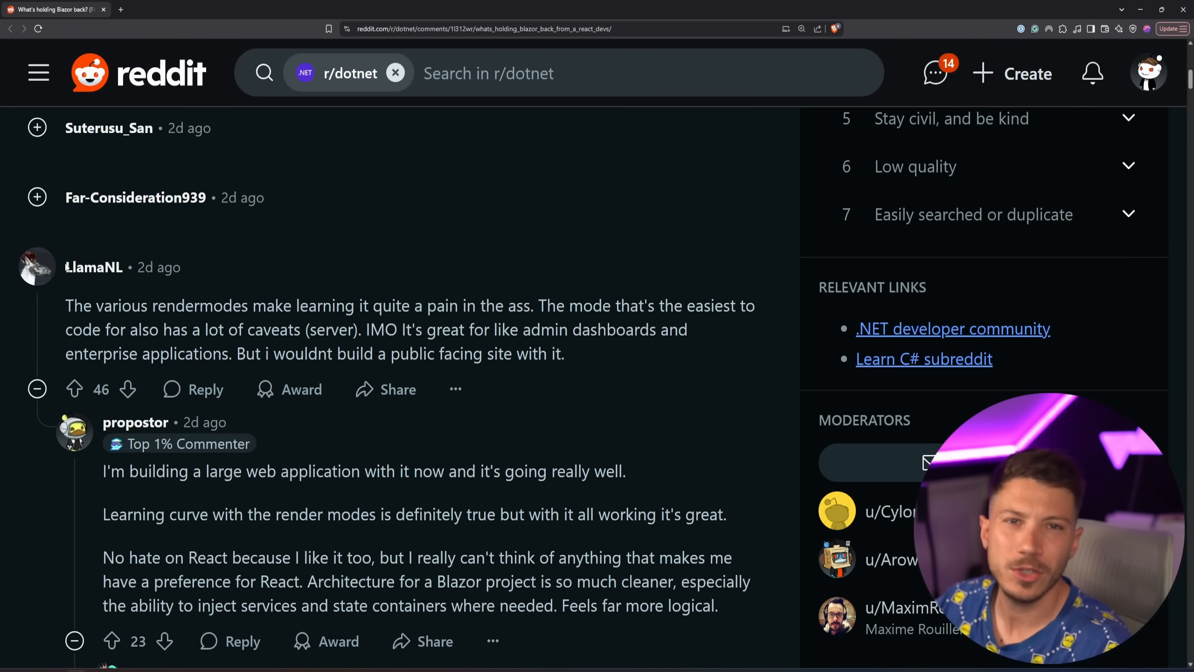
pyautogui.scroll(-3)
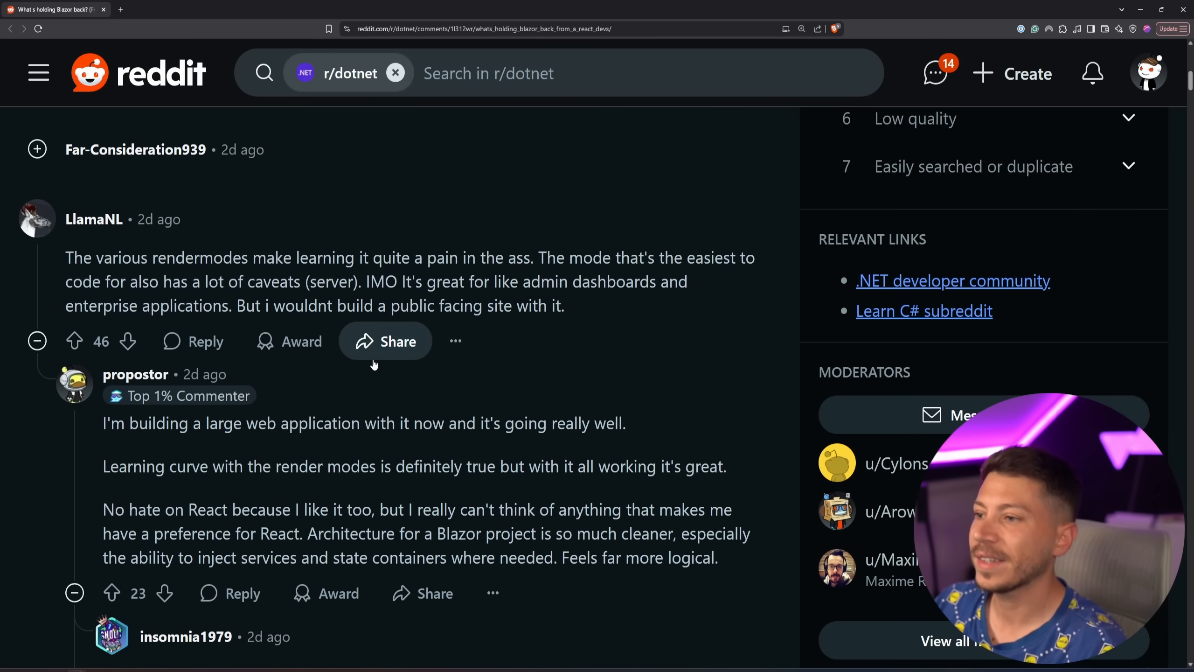
pyautogui.moveTo(120, 261)
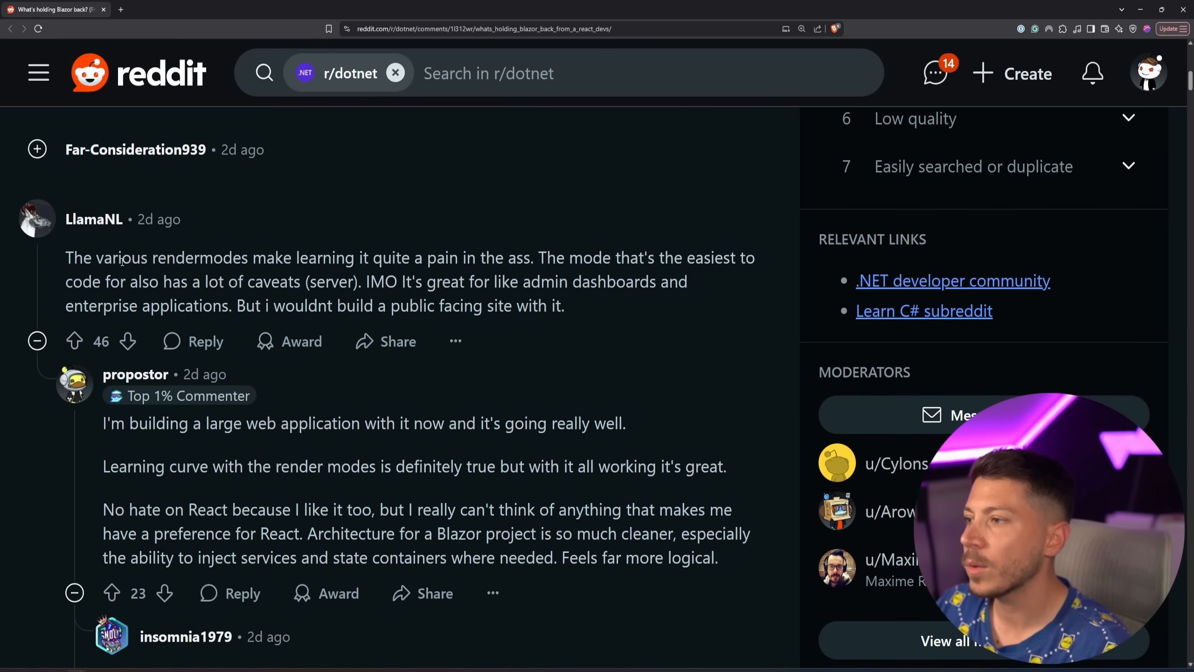
pyautogui.doubleClick(201, 257)
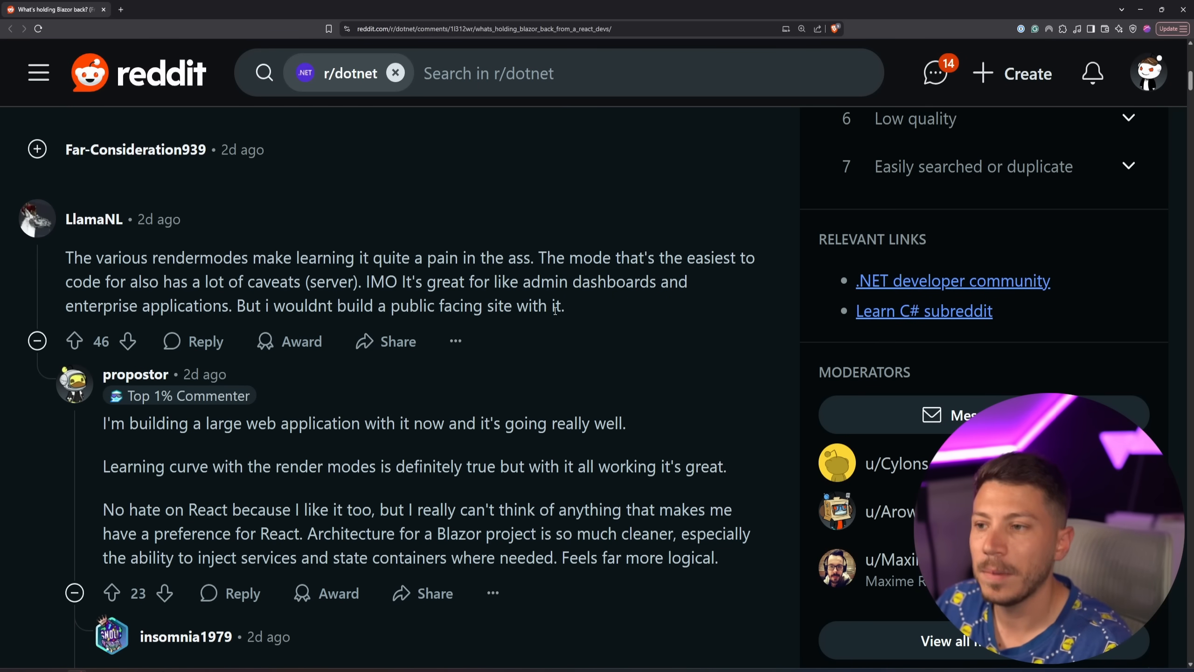
pyautogui.scroll(-3)
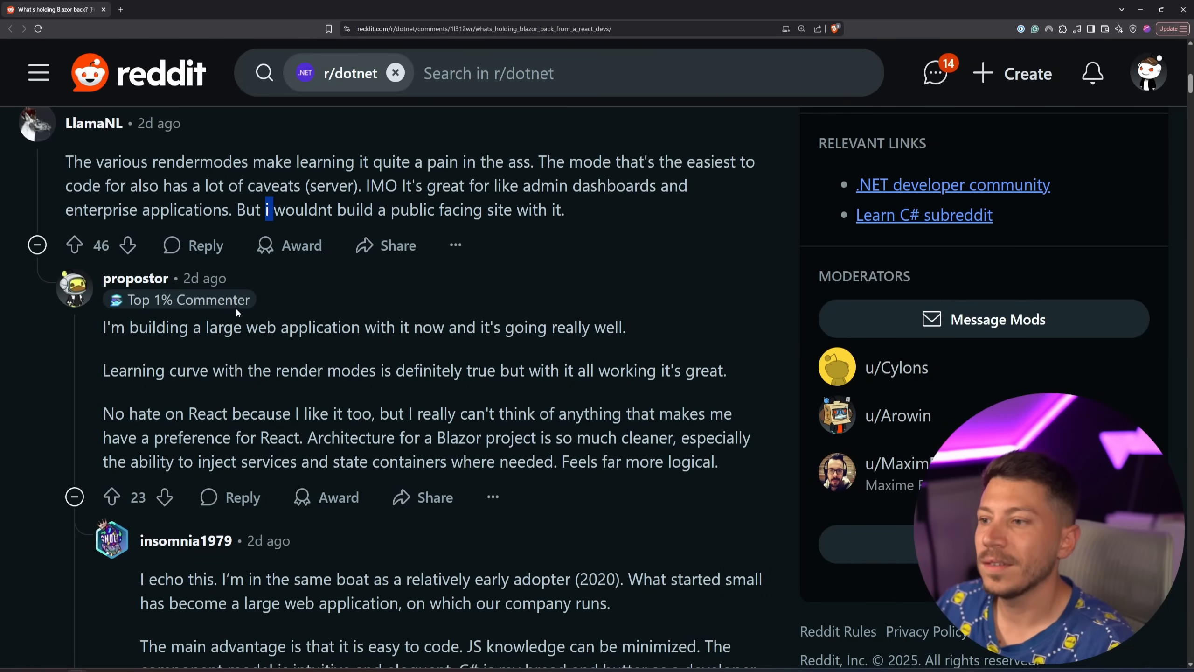
pyautogui.moveTo(517, 324)
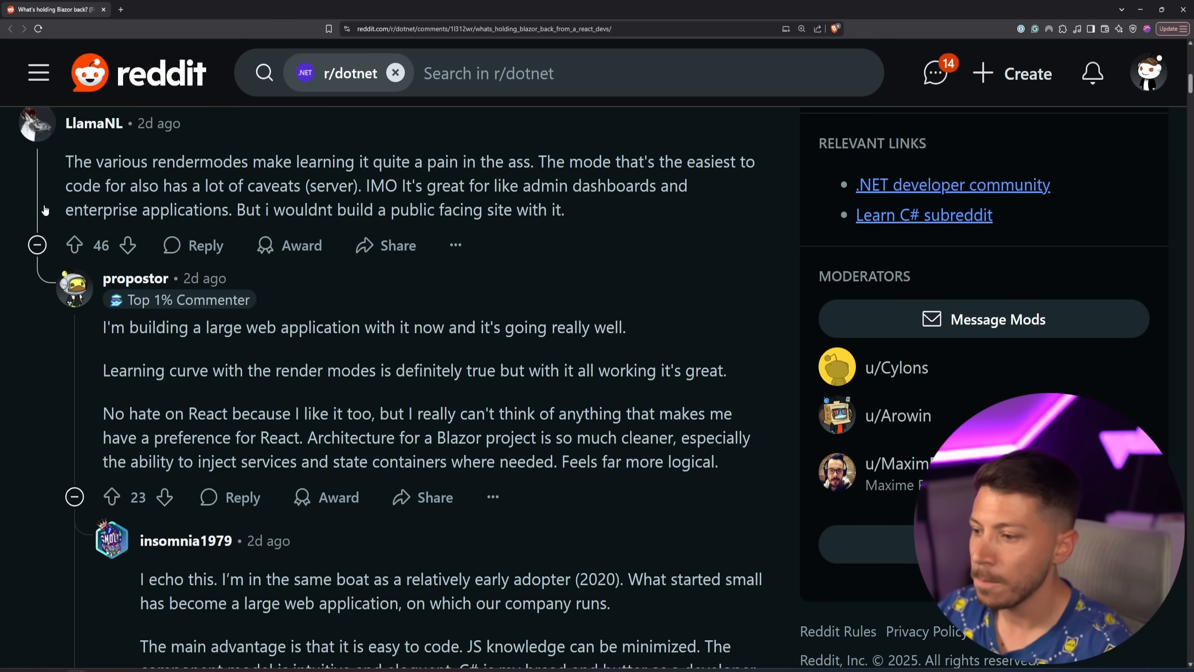
pyautogui.scroll(-3)
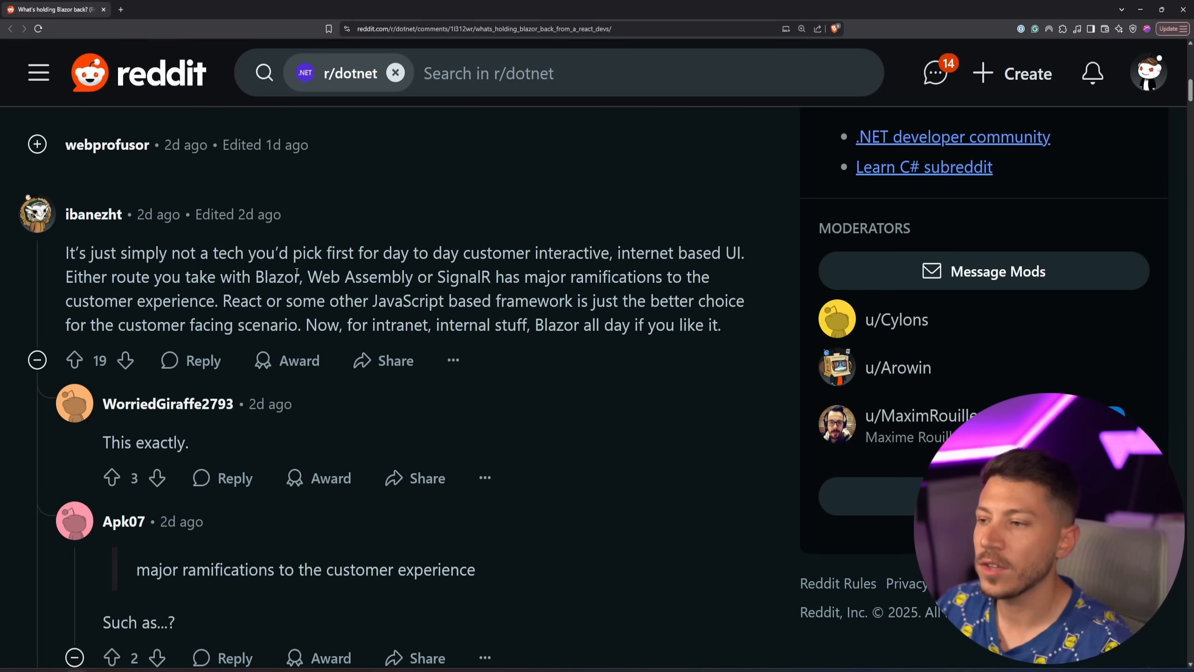
pyautogui.moveTo(437, 276); pyautogui.dragTo(662, 276)
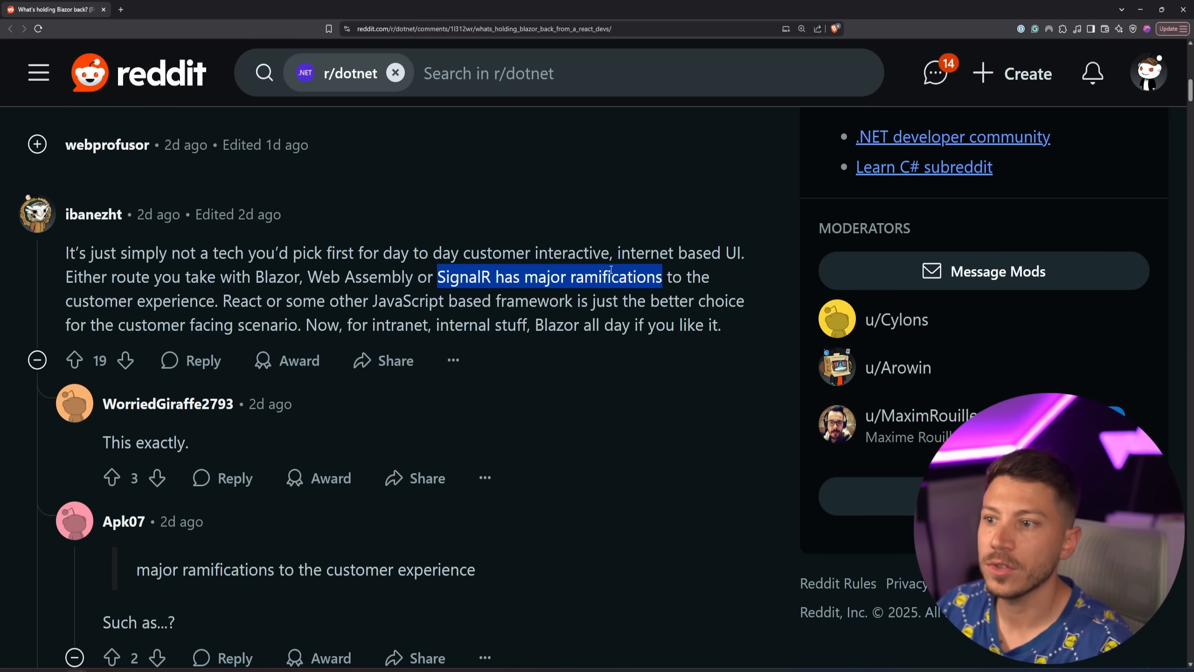